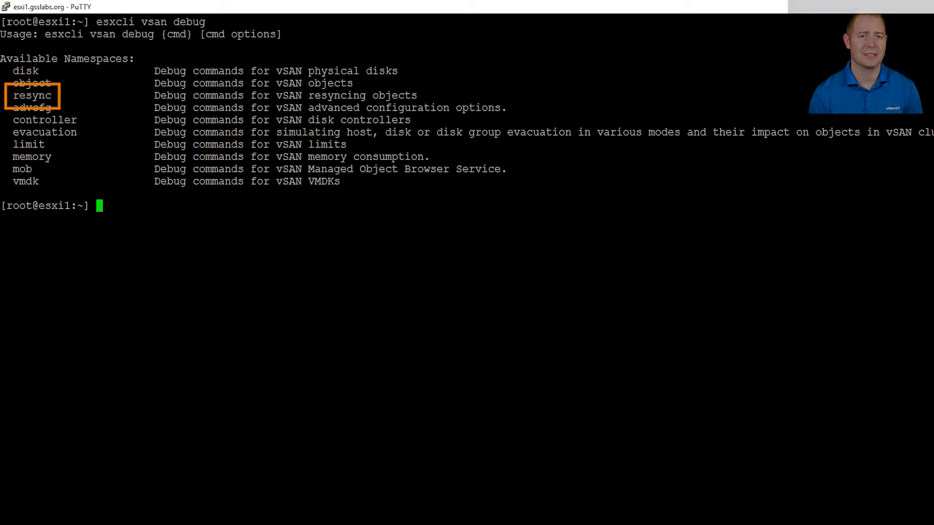
Run esxcli vsan debug object, then object health, then object health summary to list each namespace
type("esxcli vsan debug object")
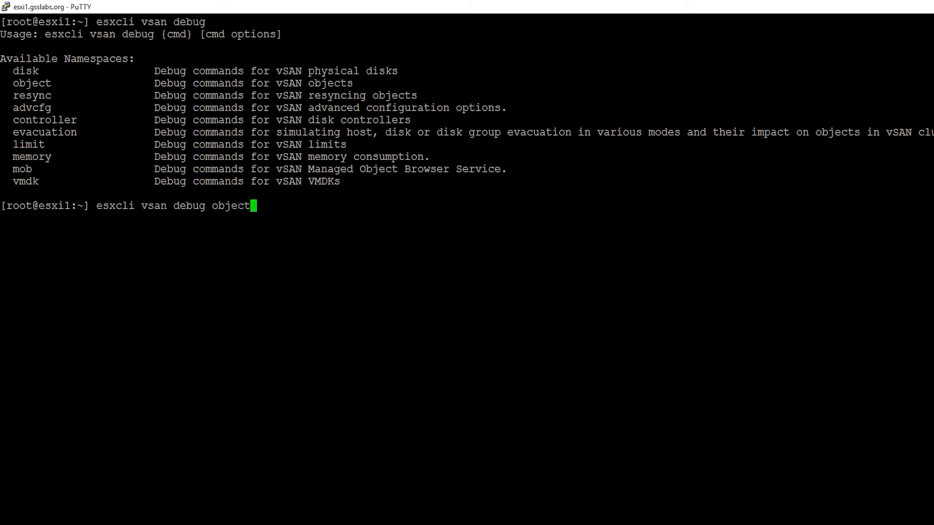
key("Return")
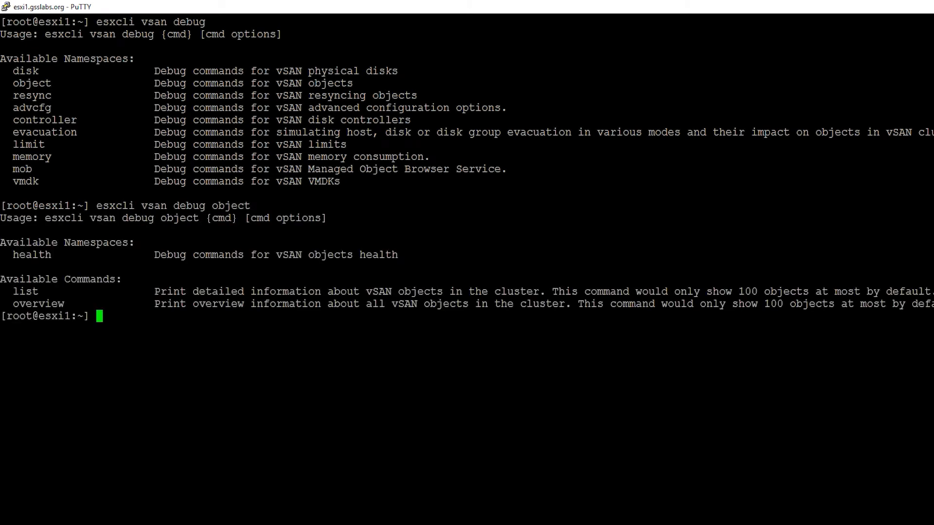
type("esxcli vsan debug object health")
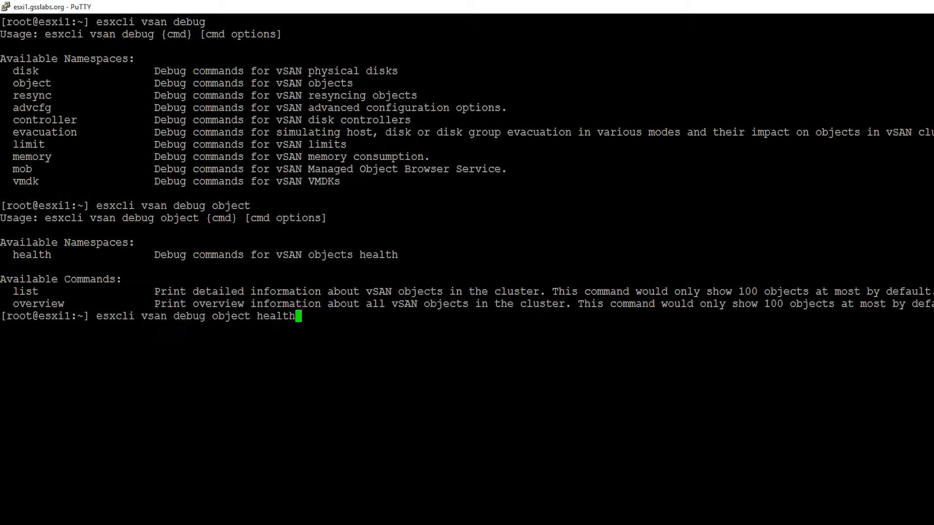
key("Return")
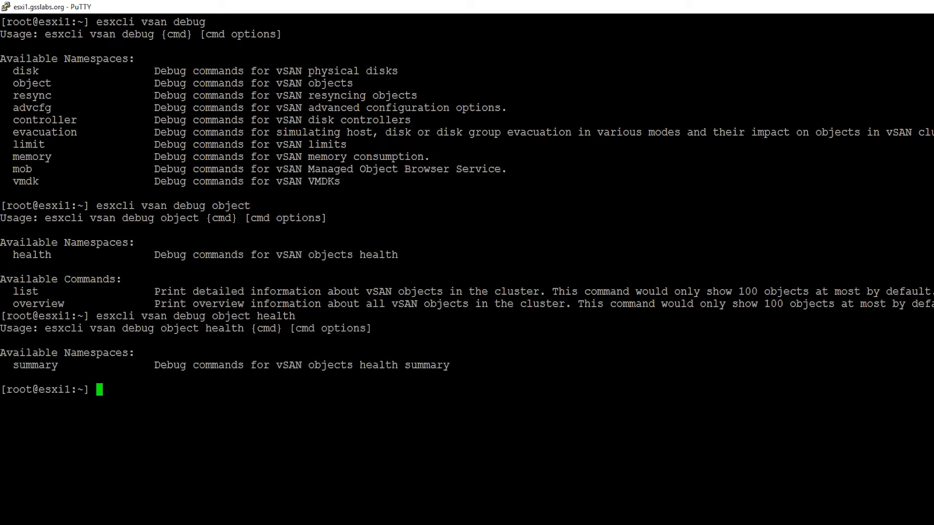
type("esxcli vsan debug object health summar")
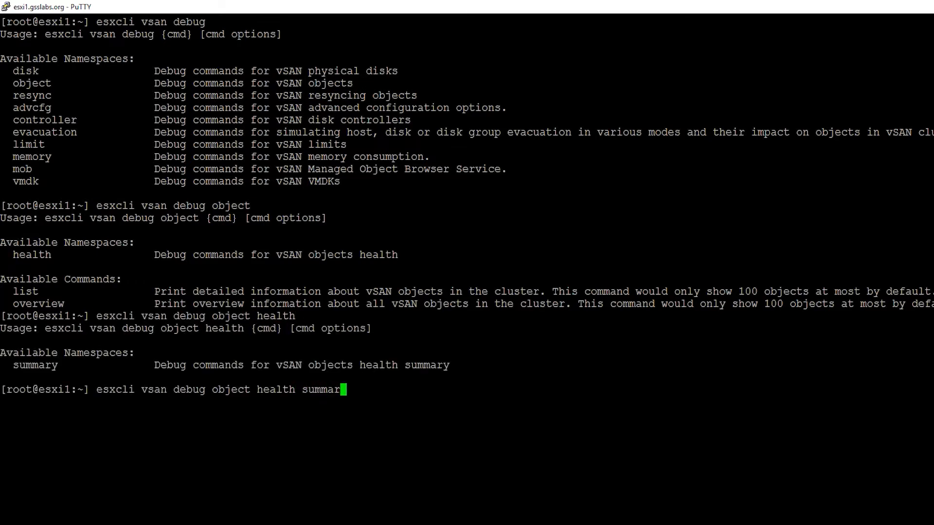
key("Return")
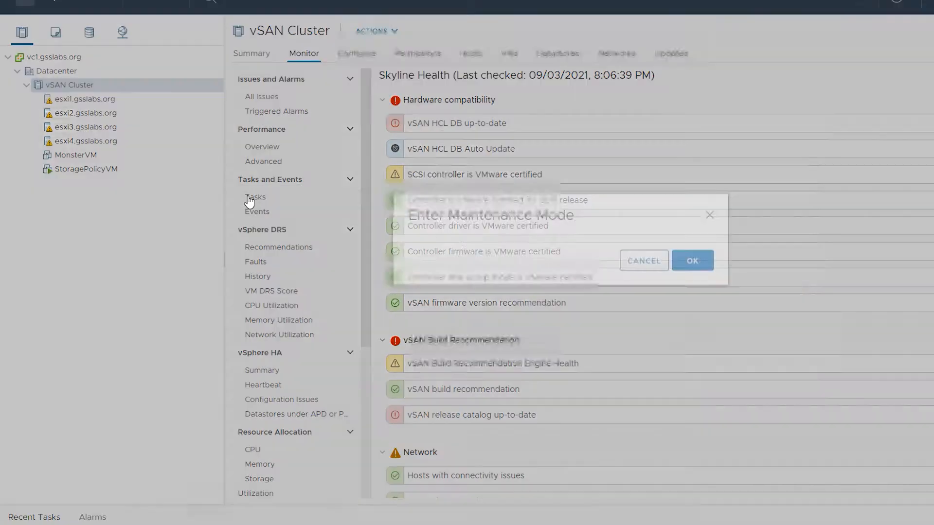
Confirm maintenance mode for esxi2.gsslabs.org and accept the powered-on VMs warning
left_click(692, 261)
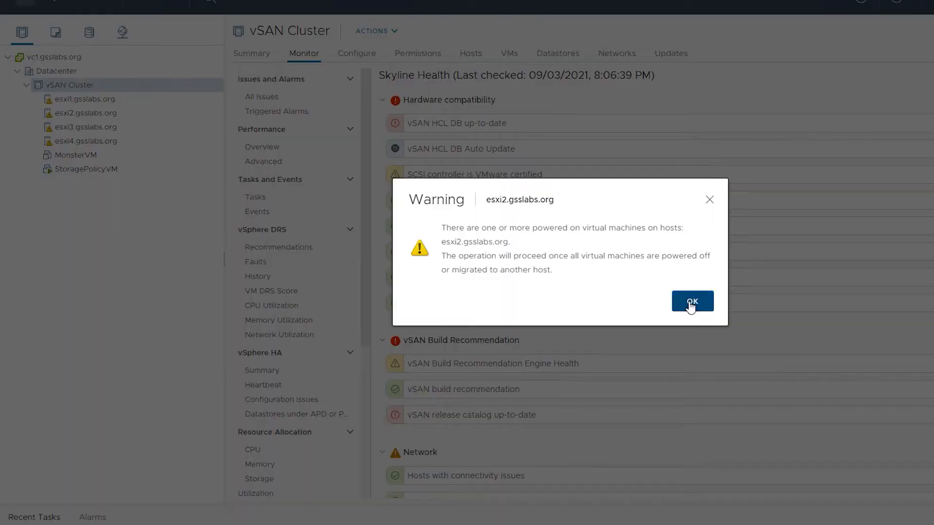
left_click(691, 301)
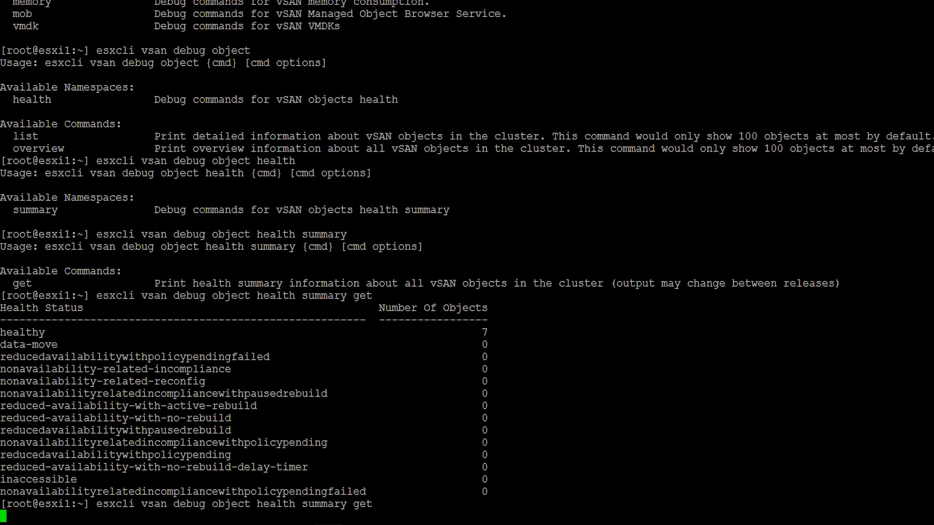
Rerun esxcli vsan debug object health summary get to show the updated object counts
key("Return")
type("es")
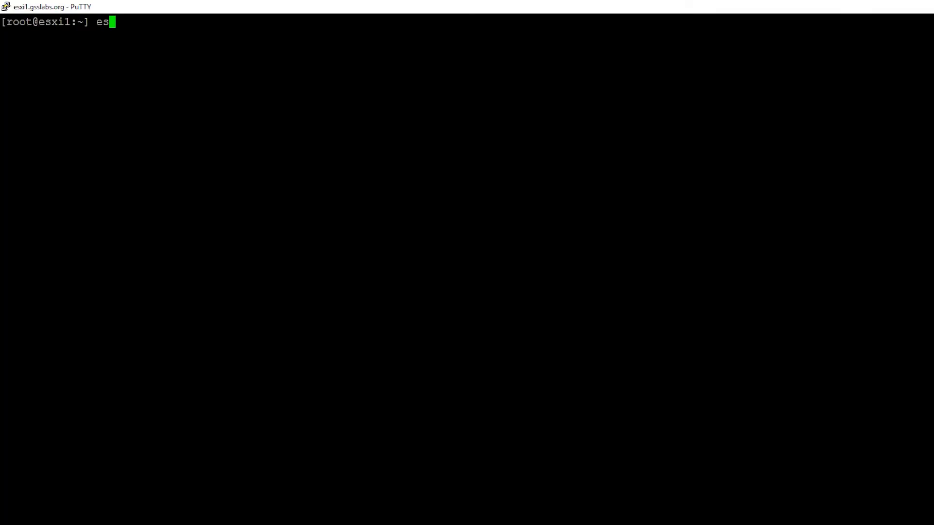
Run esxcli vsan debug object overview to show object sizes, policies and healthy component counts
type("xcli vsan debug object overview")
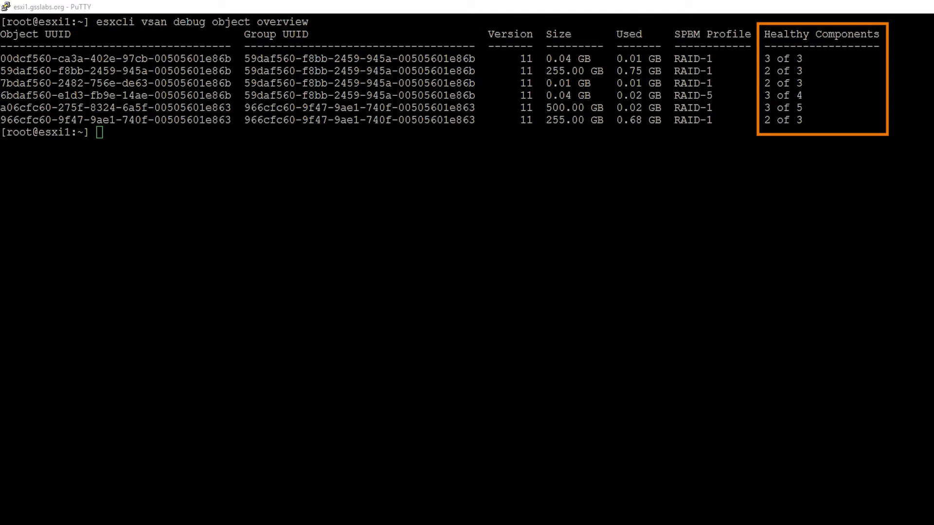
type("esxcli")
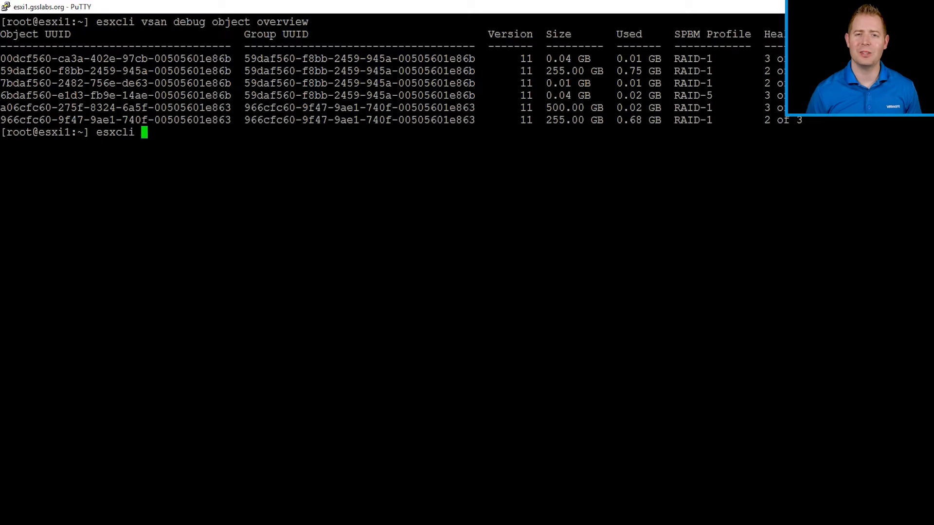
Page through 'esxcli vsan debug object list | less', including the MonsterVM disk, then quit the pager
type("vsan debug ob")
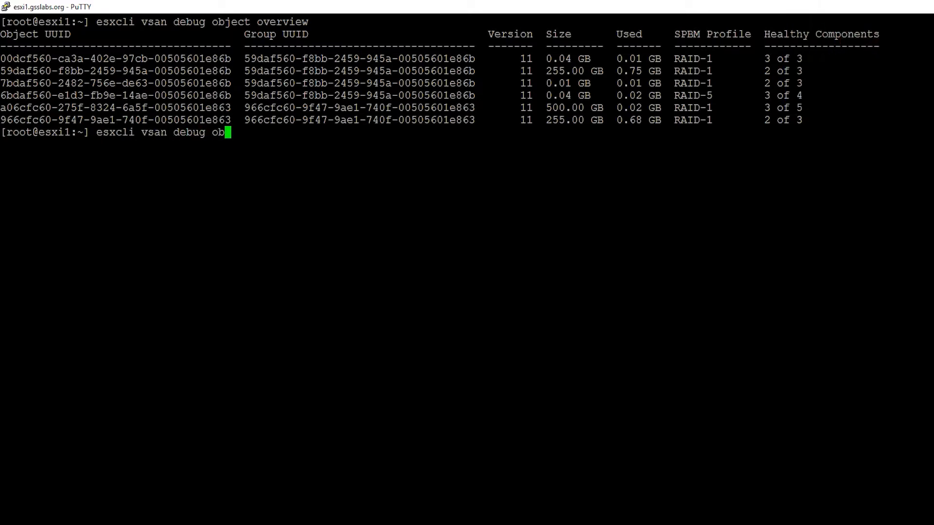
type("ject list | less")
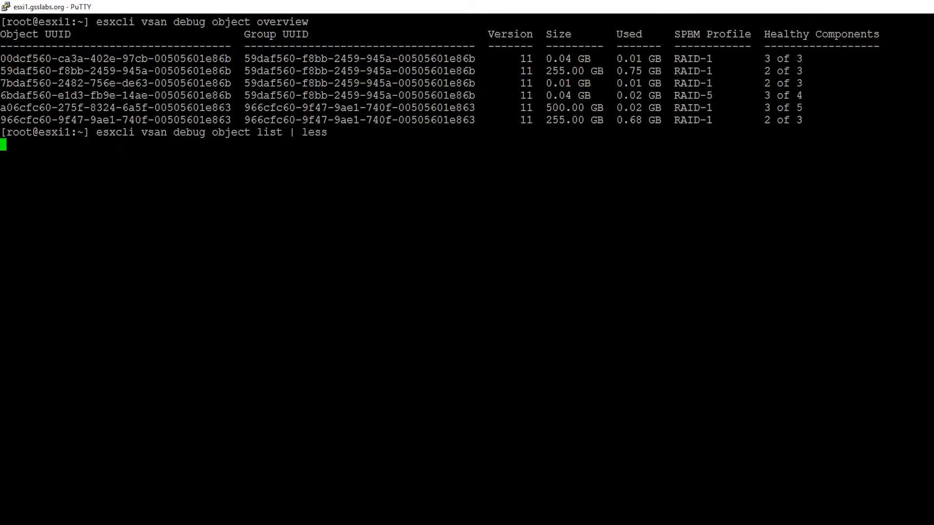
key("Return")
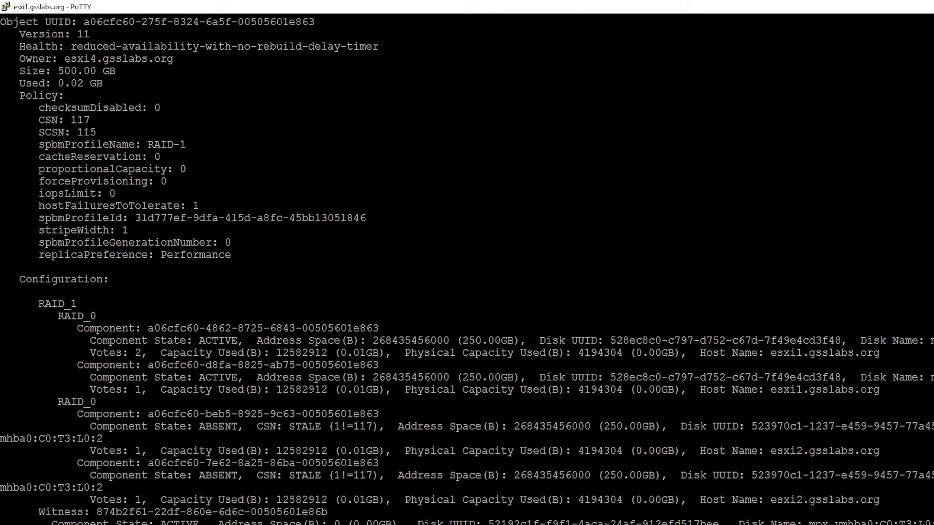
scroll("down", 3)
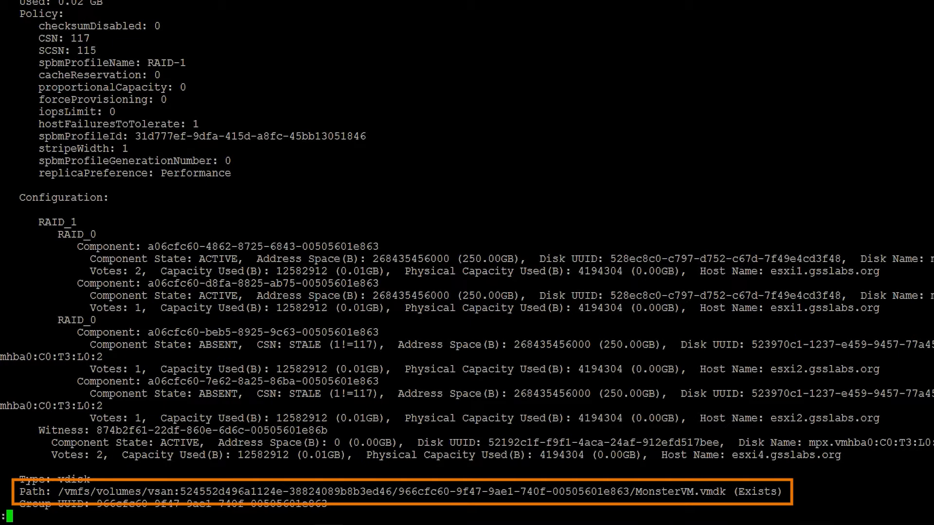
scroll("down", 3)
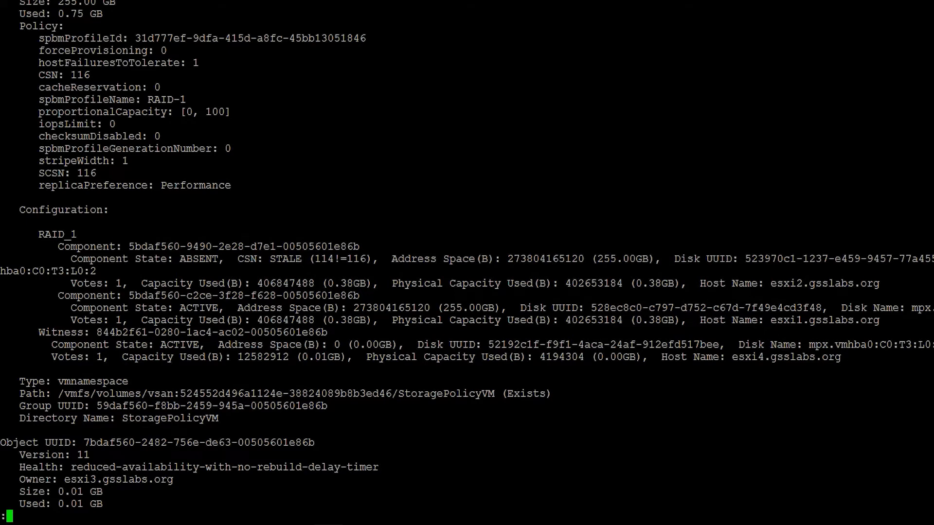
key("q")
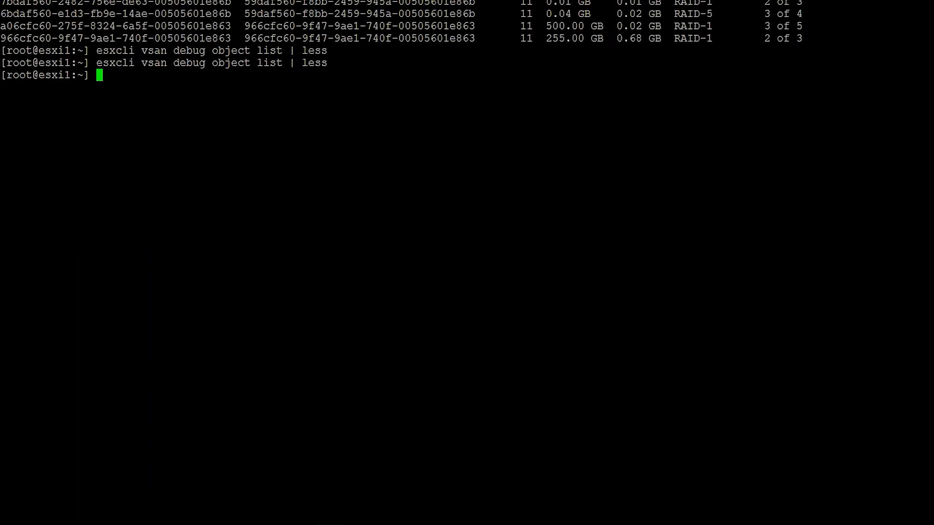
Run 'esxcli vsan debug vmdk list | less' to page the vSAN virtual disk objects
type("esxcli vsan debug")
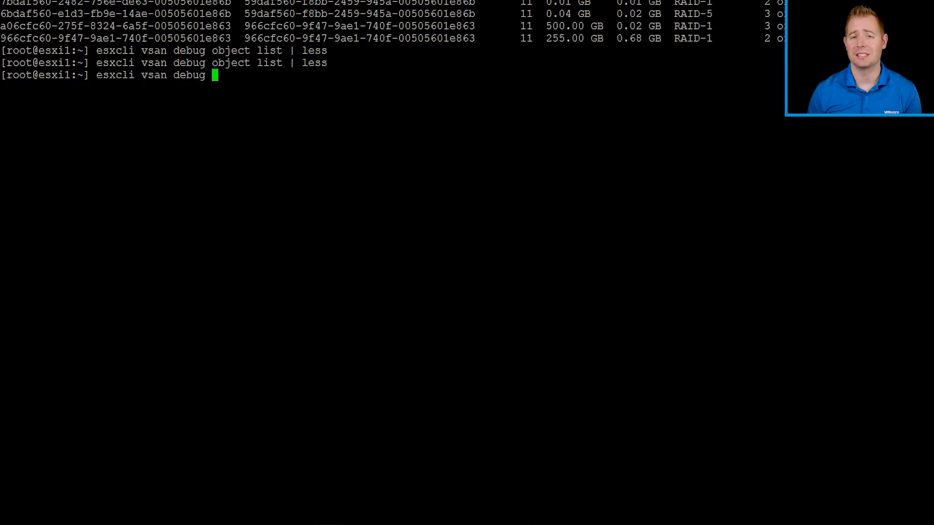
type("vmdk list | less")
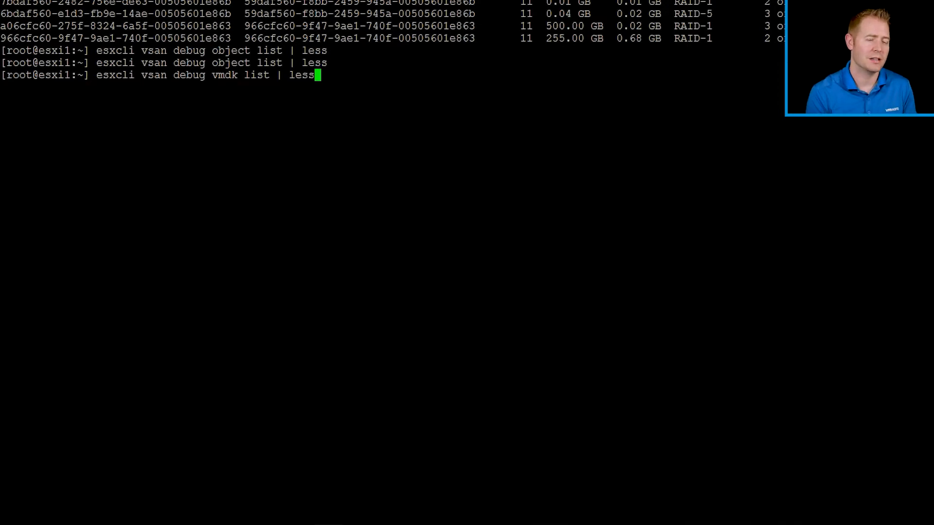
key("Return")
type("esx")
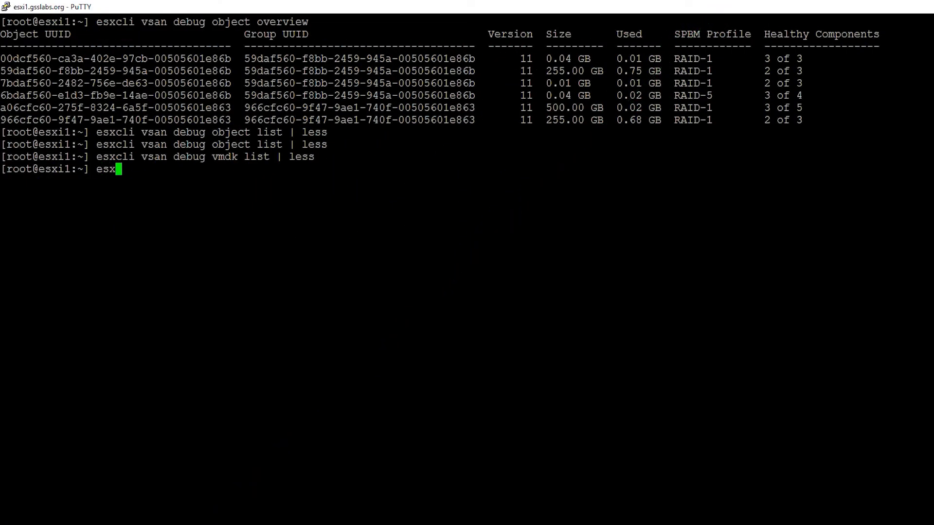
Run esxcli vsan debug resync summary get, reporting zero resyncing objects and 0.00 GB left
type("cli vsan debug resync summary get")
key("Return")
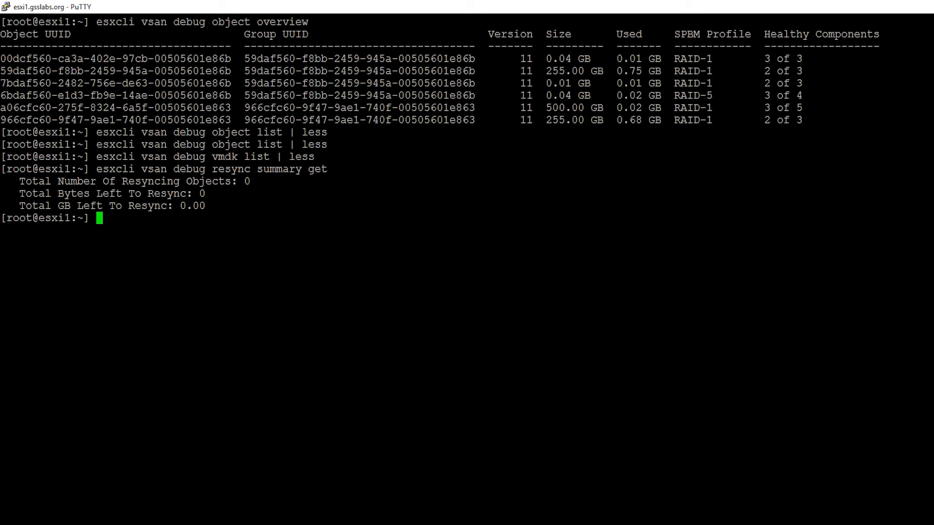
Run esxcli vsan debug resync list, which returns no entries, and begin a watch command
type("esxcli vsan debug resync summary")
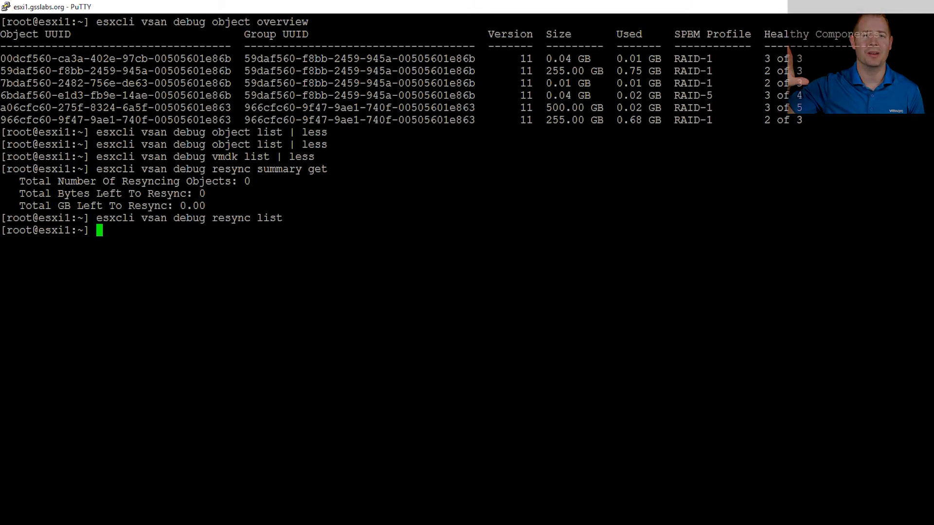
type("watch")
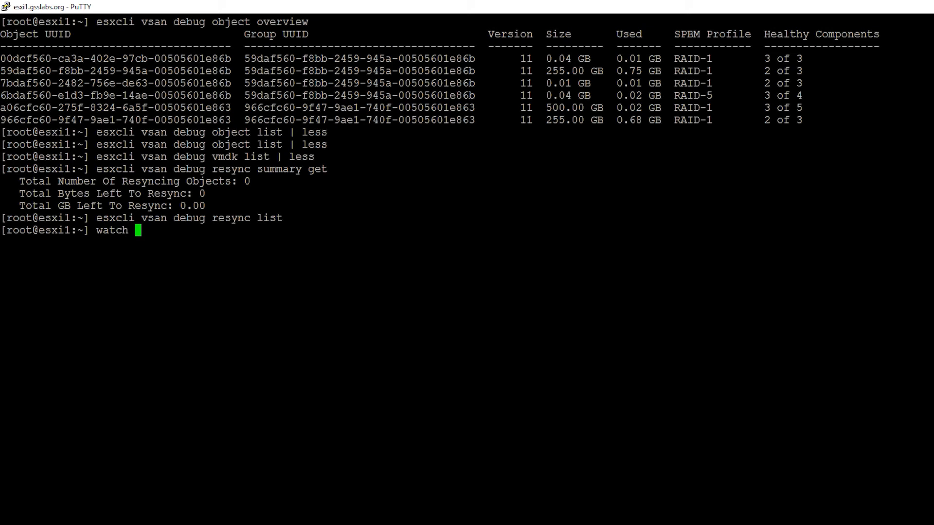
Launch 'watch -n10 esxcli vsan debug resync summary get' to repeat every 10 seconds
type("-n10")
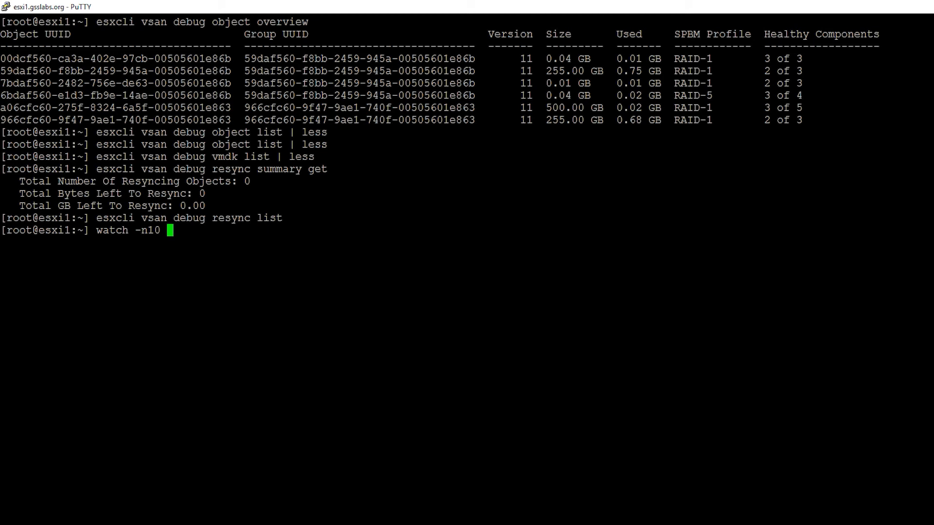
type("esxcli")
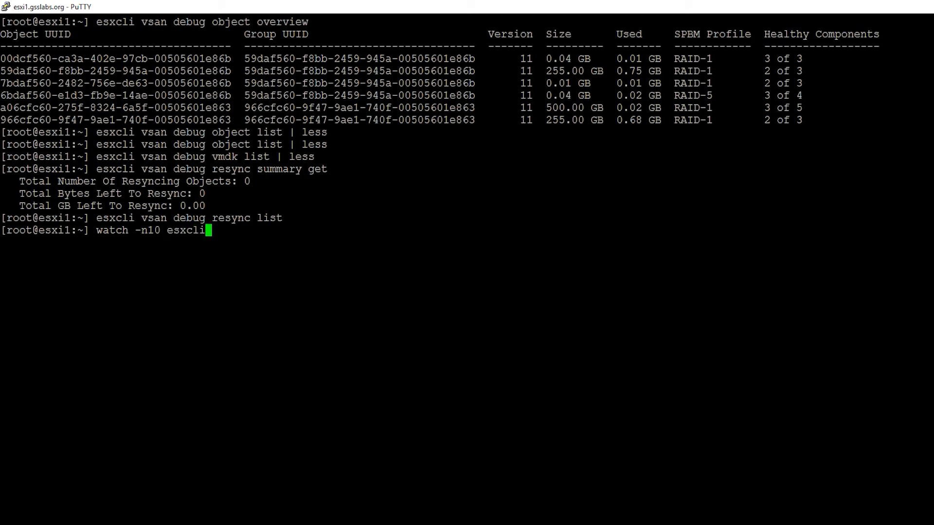
type("vsan debug resync summar")
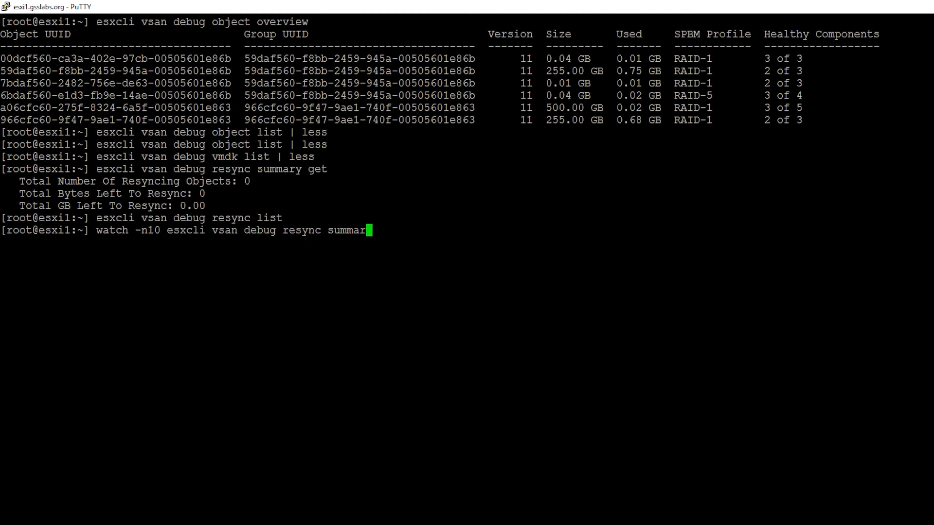
key("Return")
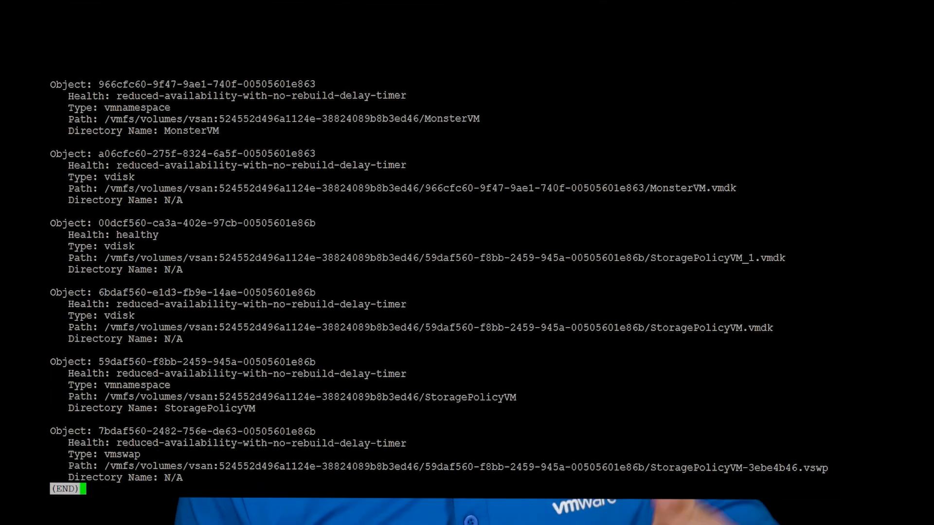
Quit the less pager showing the vmdk list and return to the root prompt
key("q")
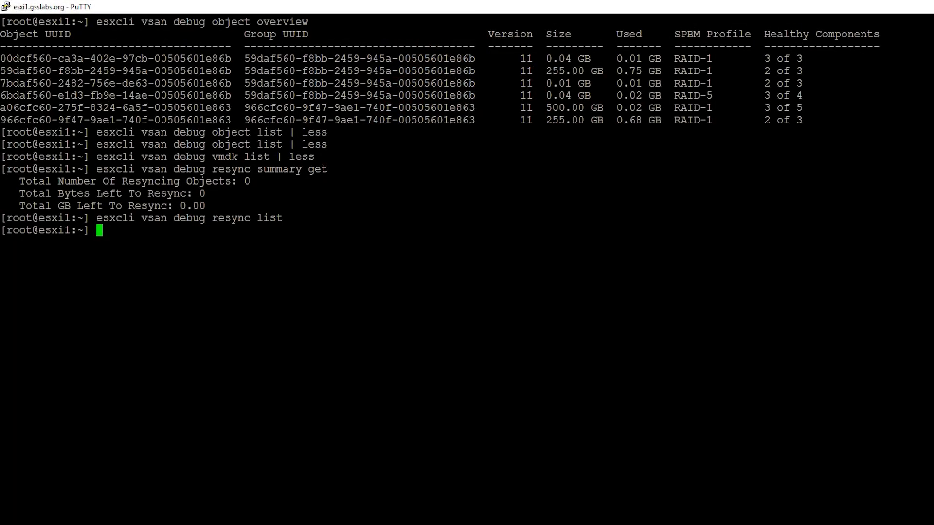